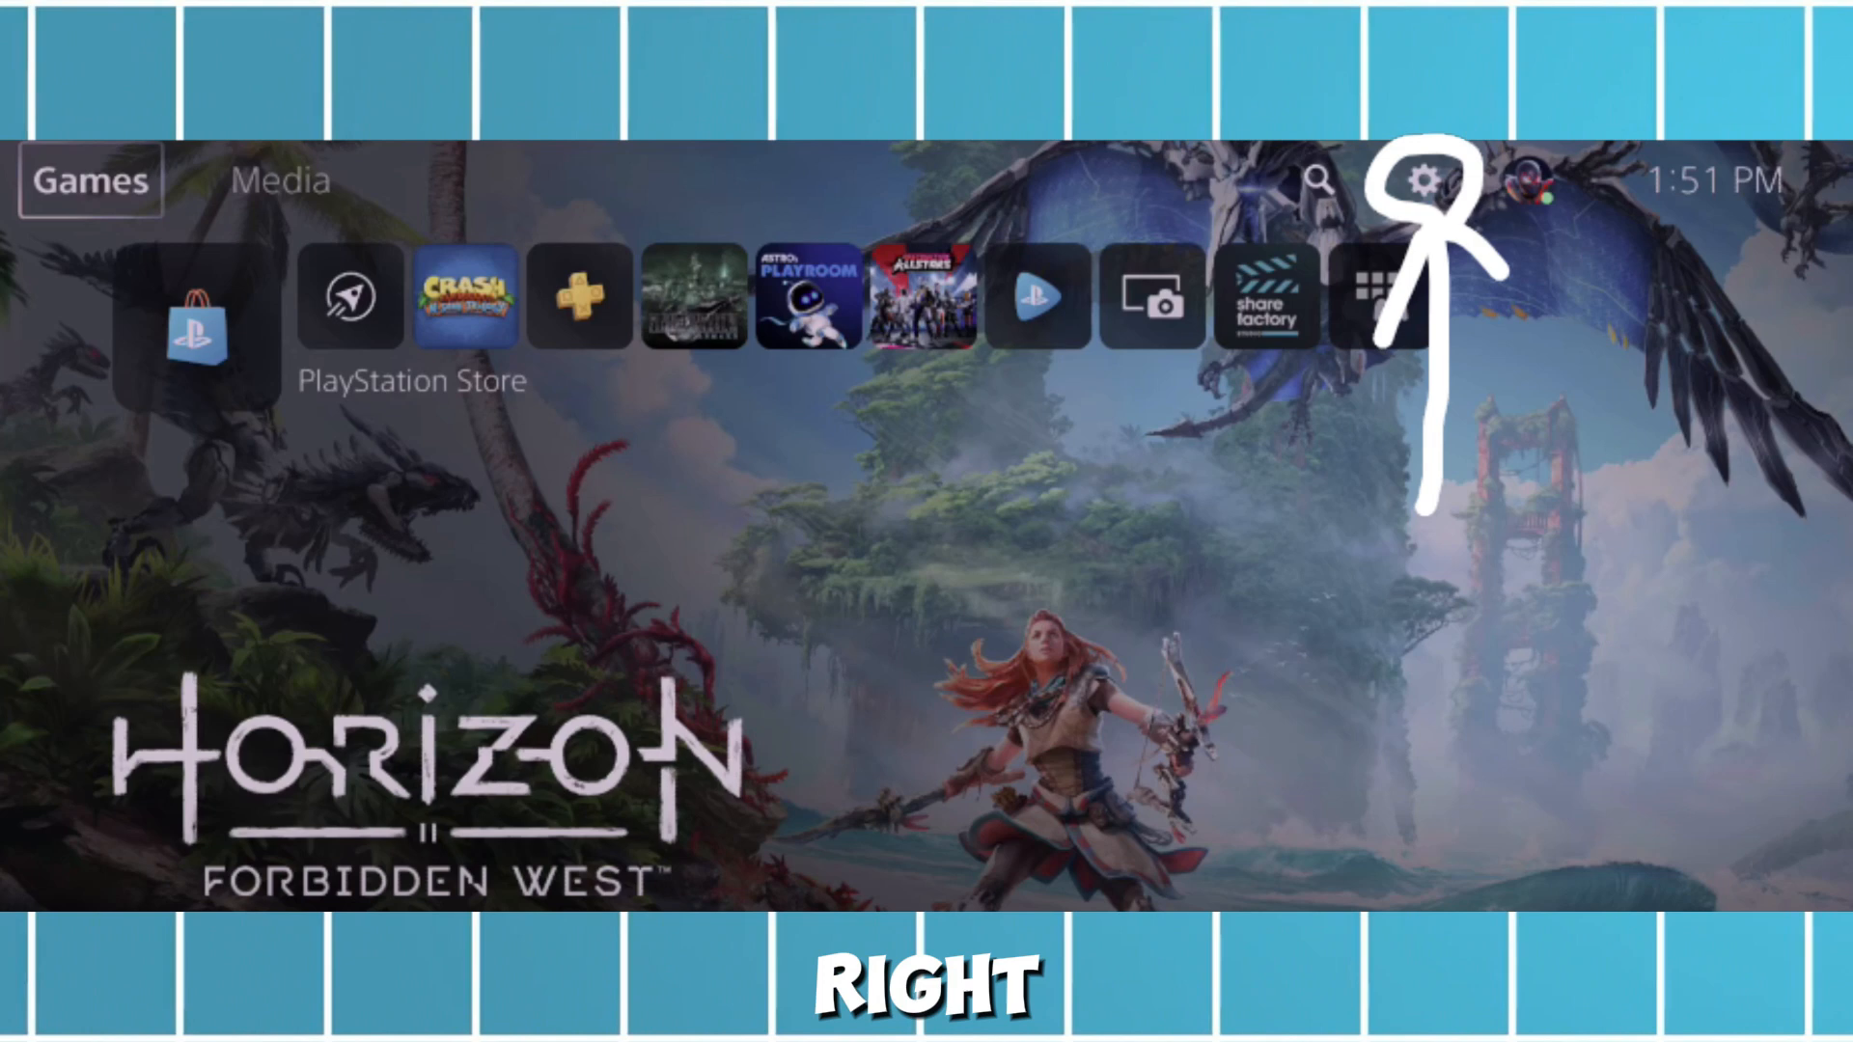
# - Go from the home screen's gear Settings icon into the Network section
pyautogui.click(1421, 180)
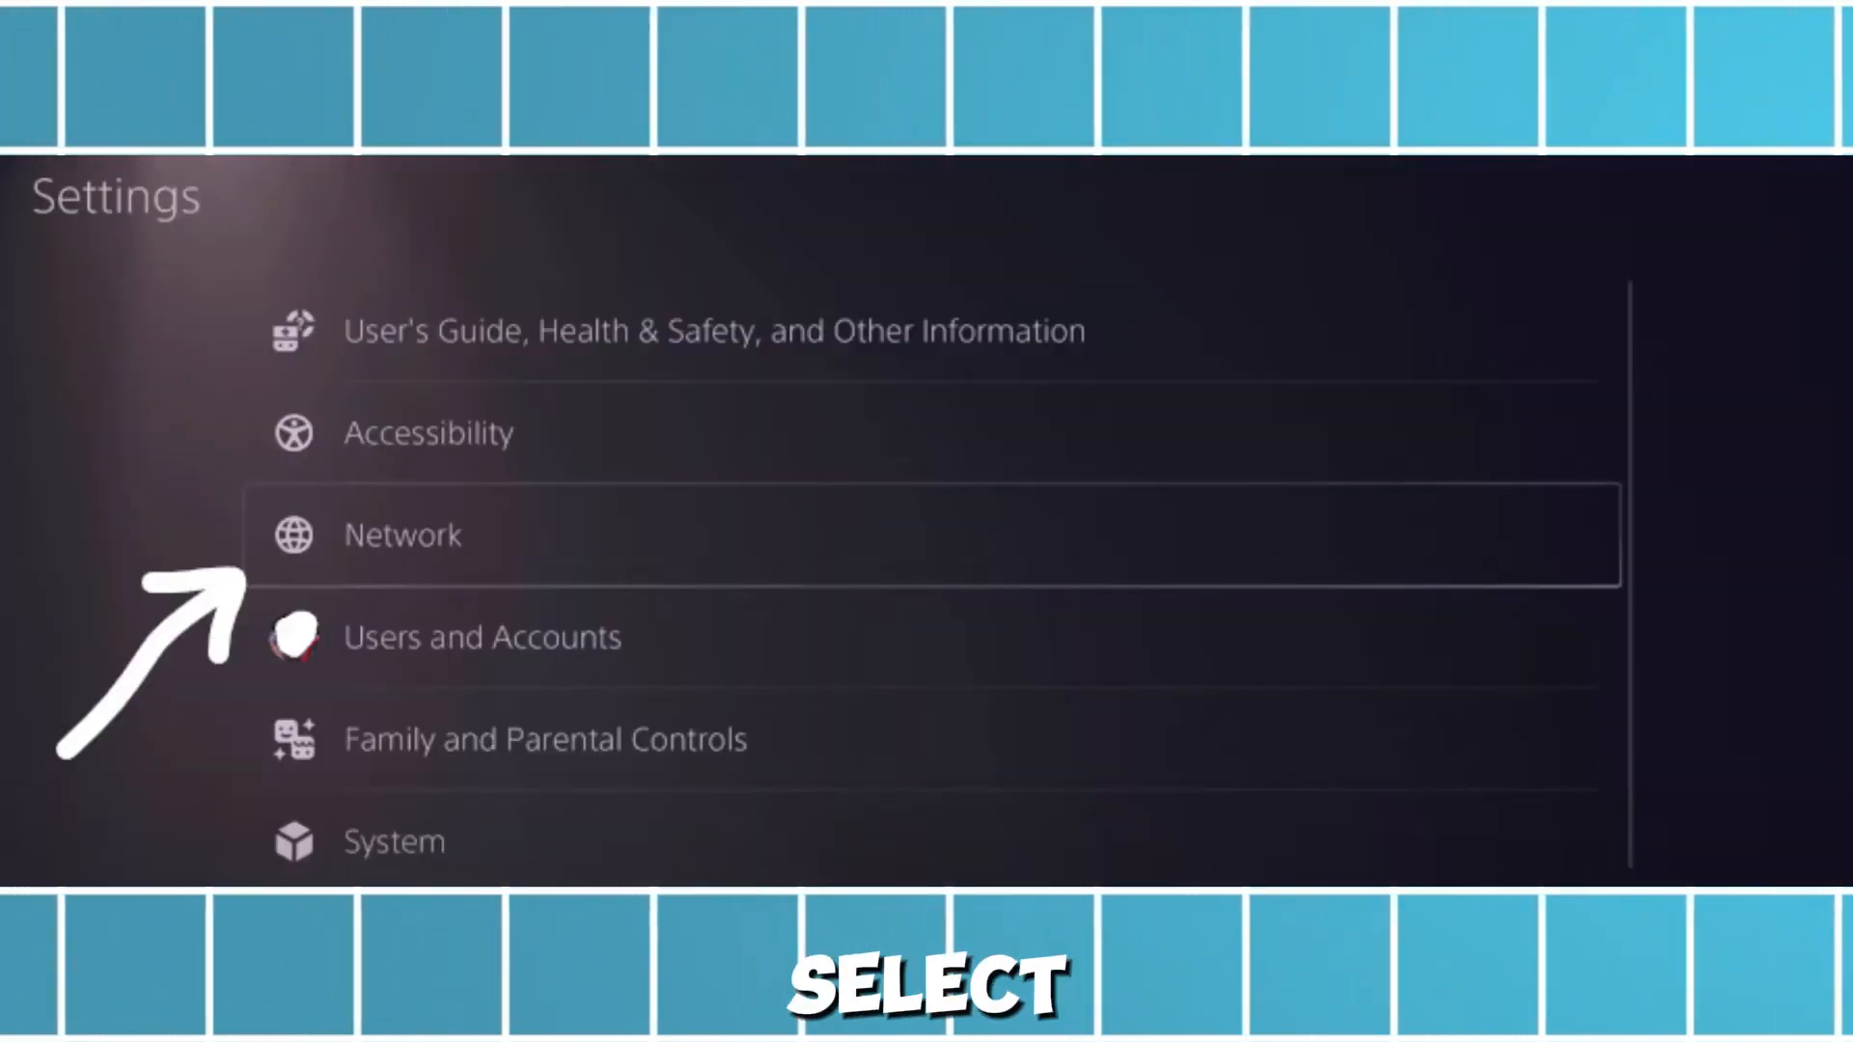
pyautogui.click(401, 533)
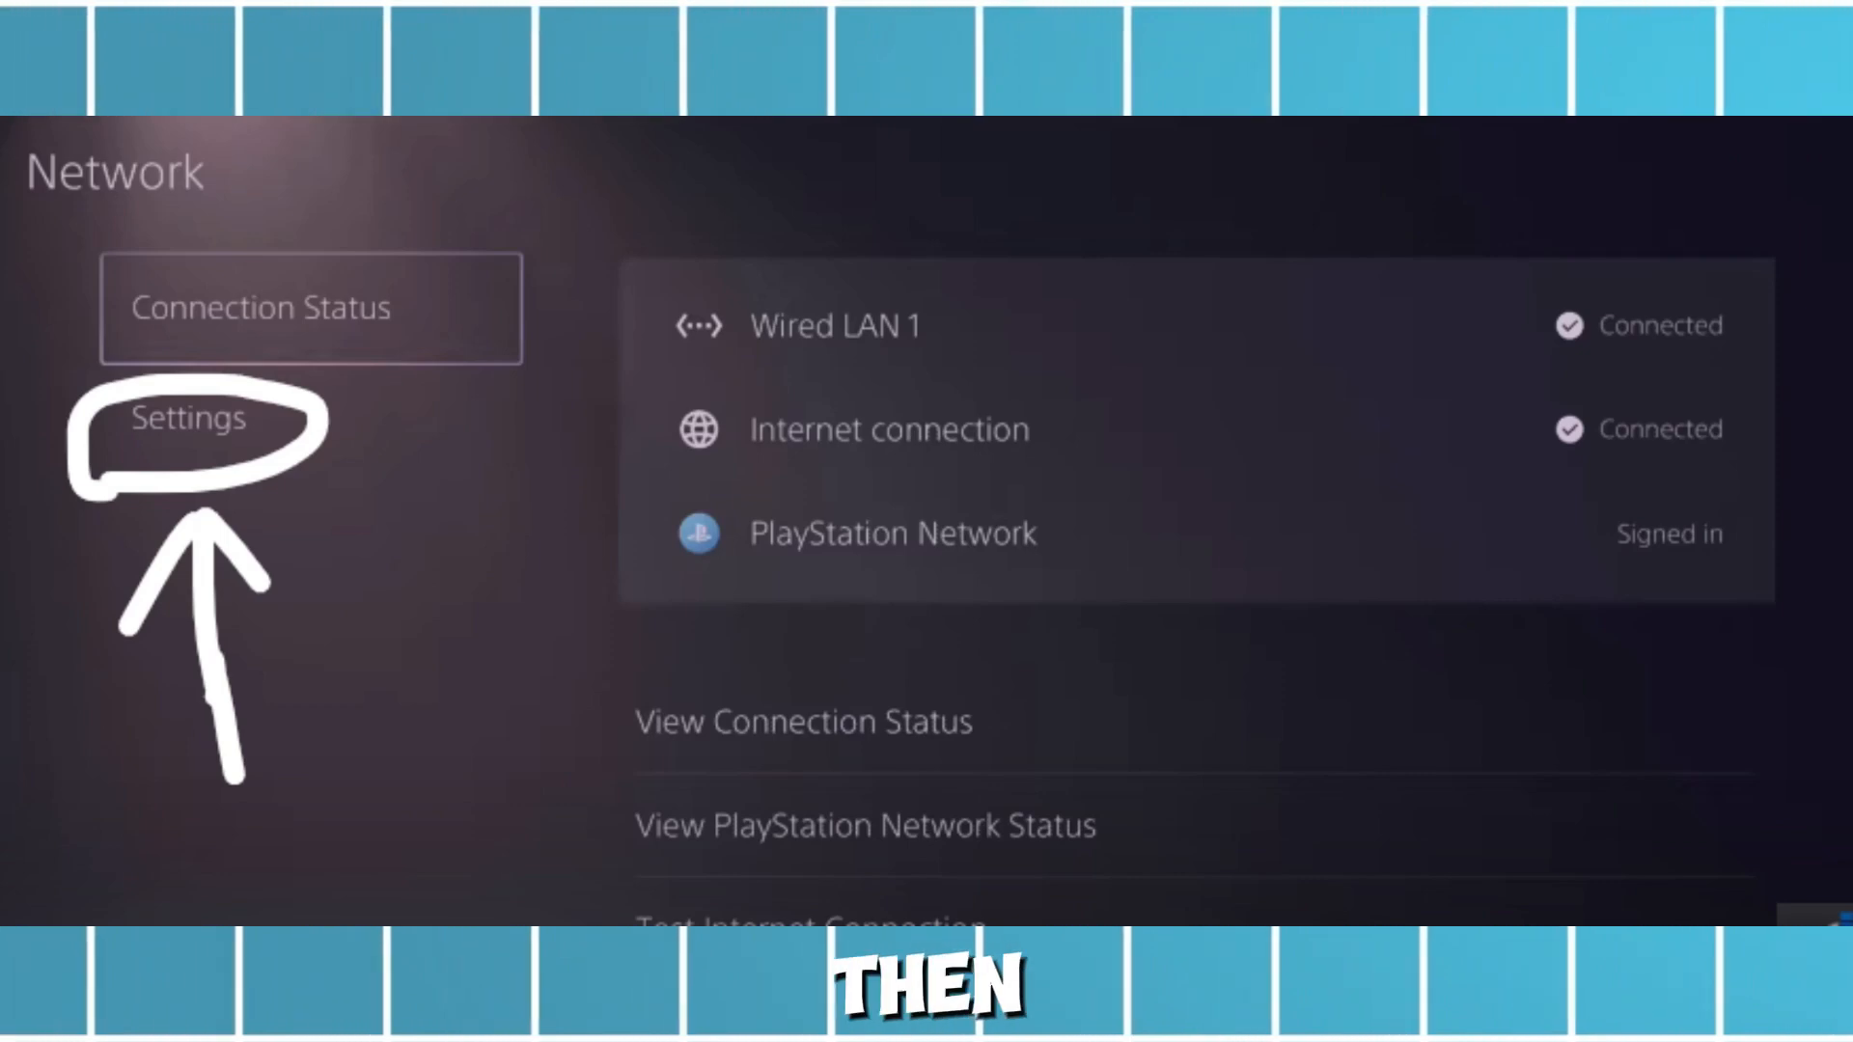
# - Choose Network Settings and start Set Up Internet Connection to scan for Wi-Fi
pyautogui.click(189, 417)
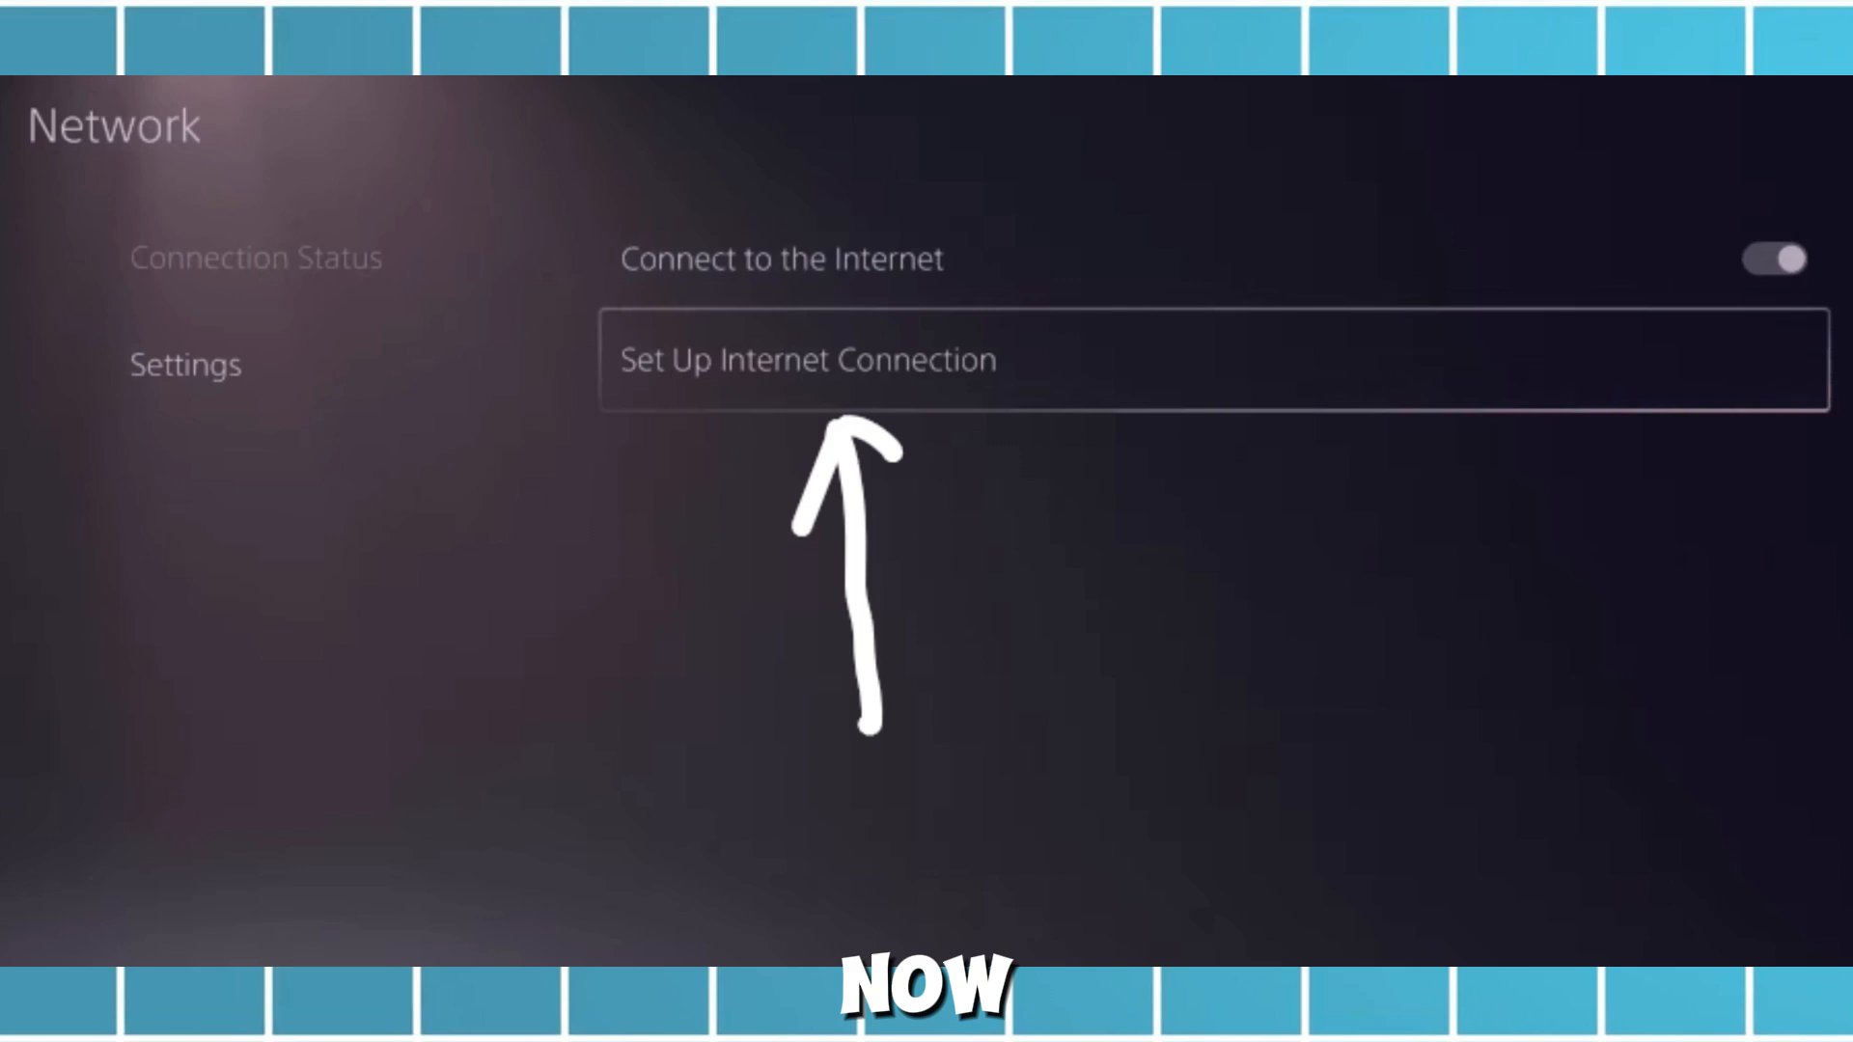
pyautogui.click(807, 359)
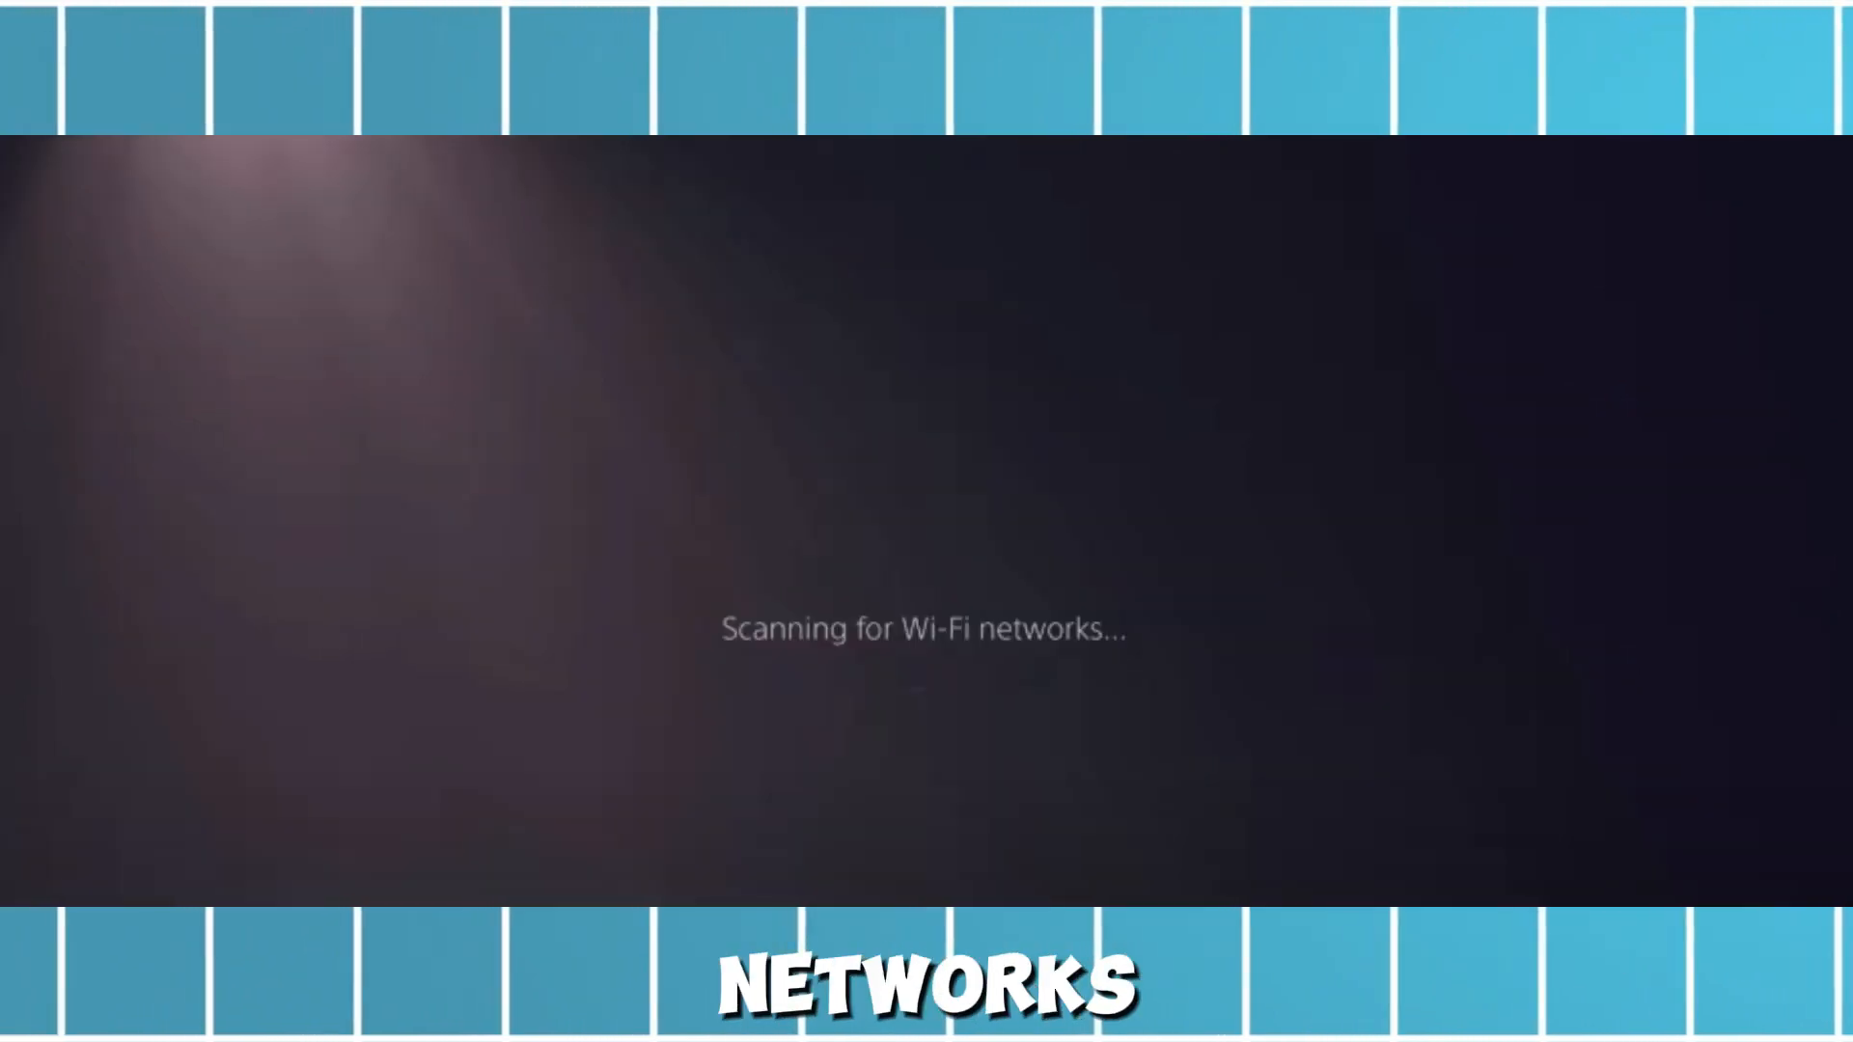